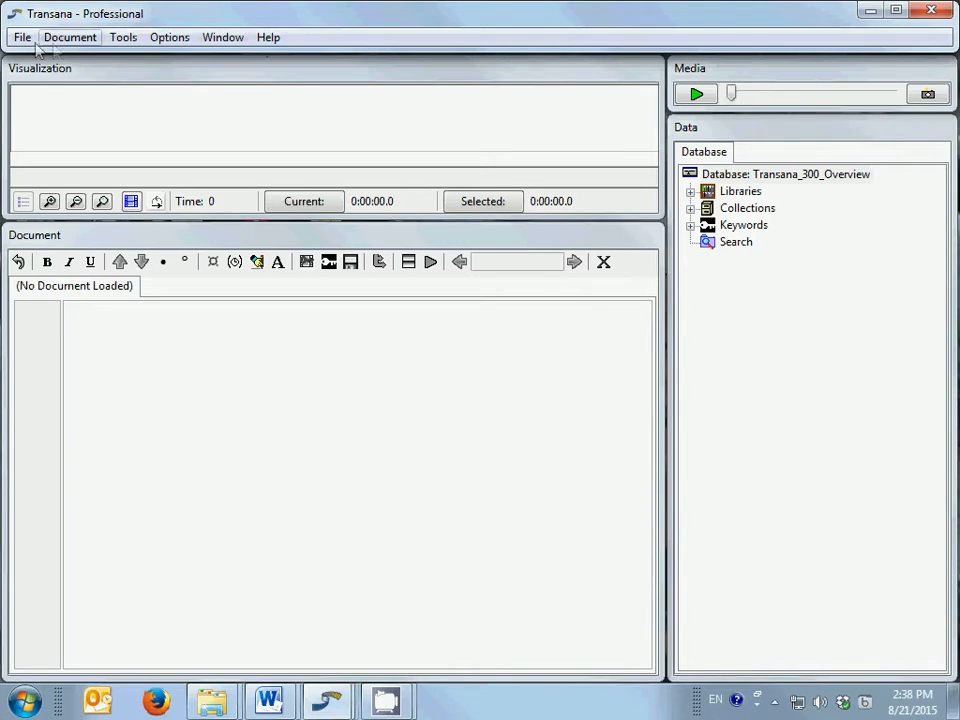
Show the File menu with New, Change Database, File Management and Exit.
click(21, 37)
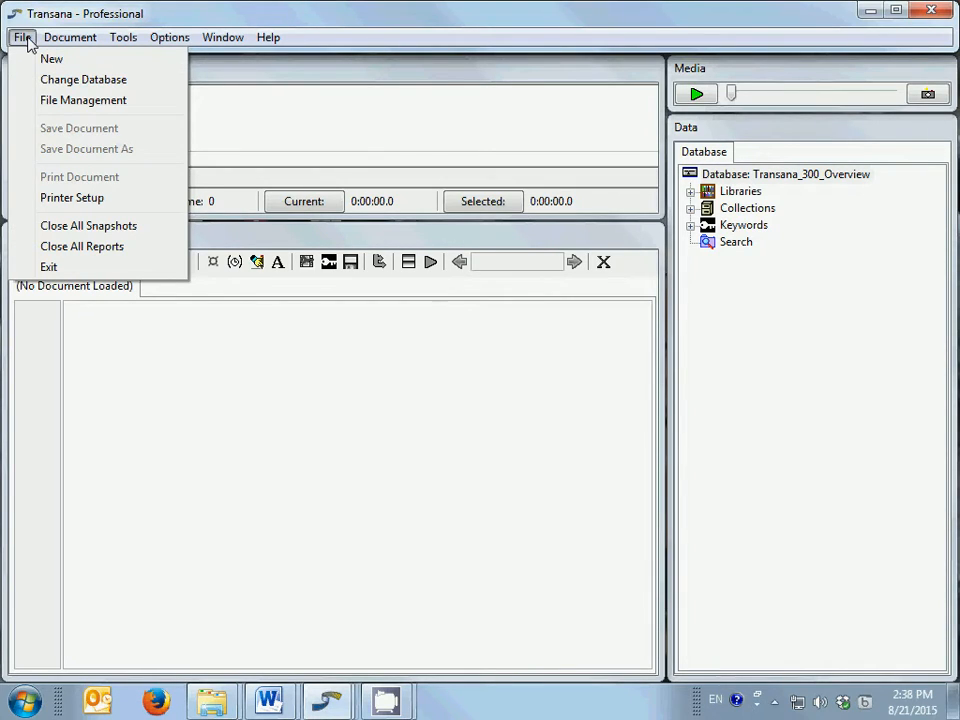
mouse_move(83, 79)
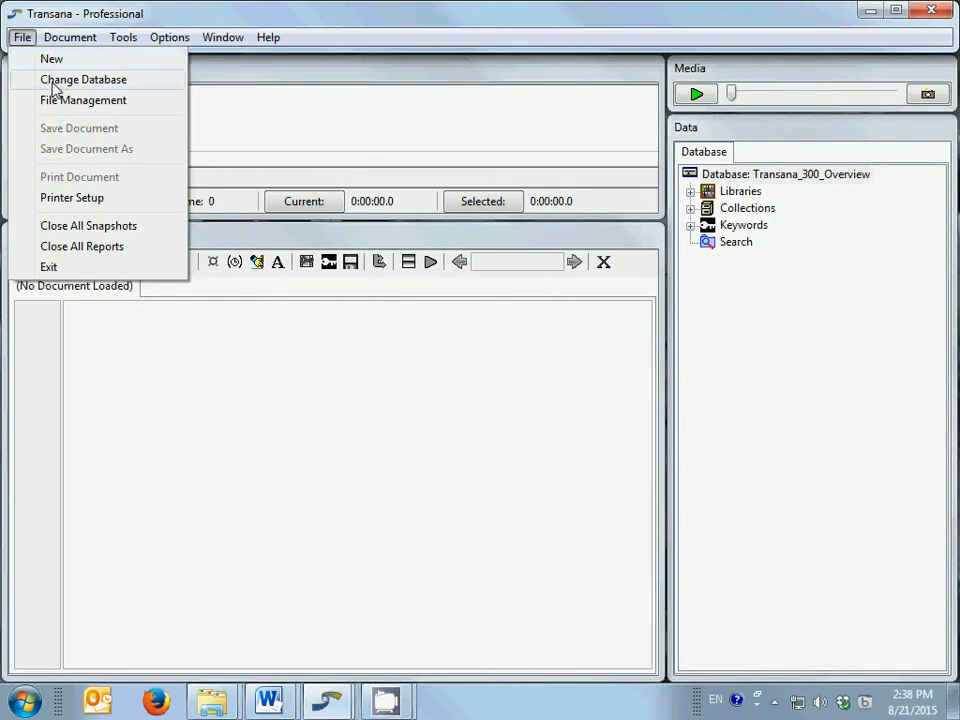
mouse_move(75, 148)
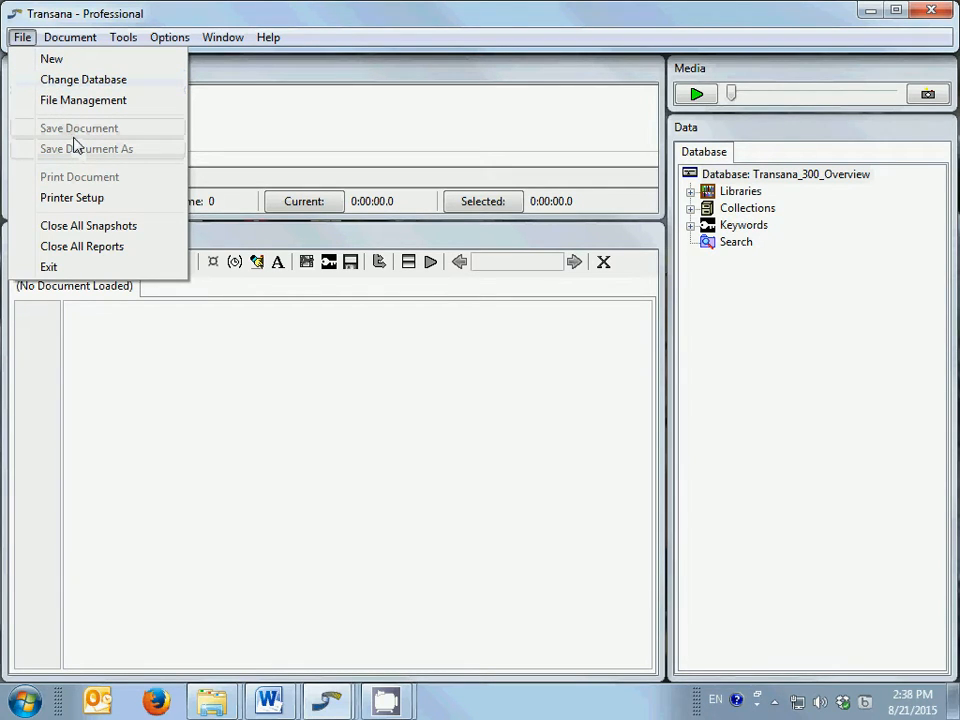
mouse_move(48, 266)
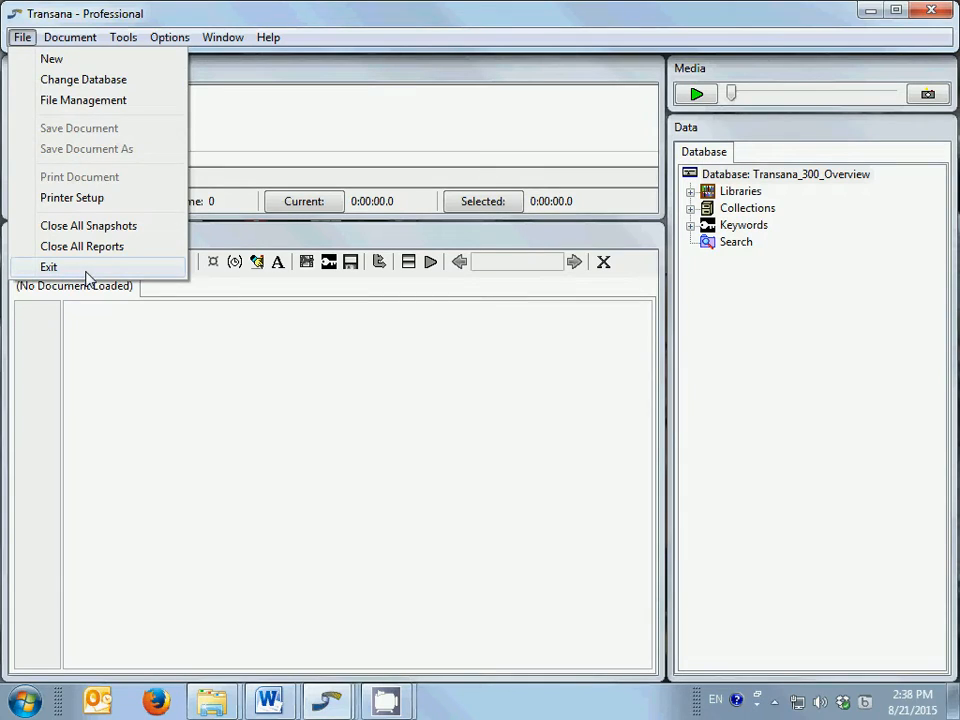
Review the Document menu's Undo, Cut, Copy, Paste and Format Font, then the Tools menu.
click(70, 37)
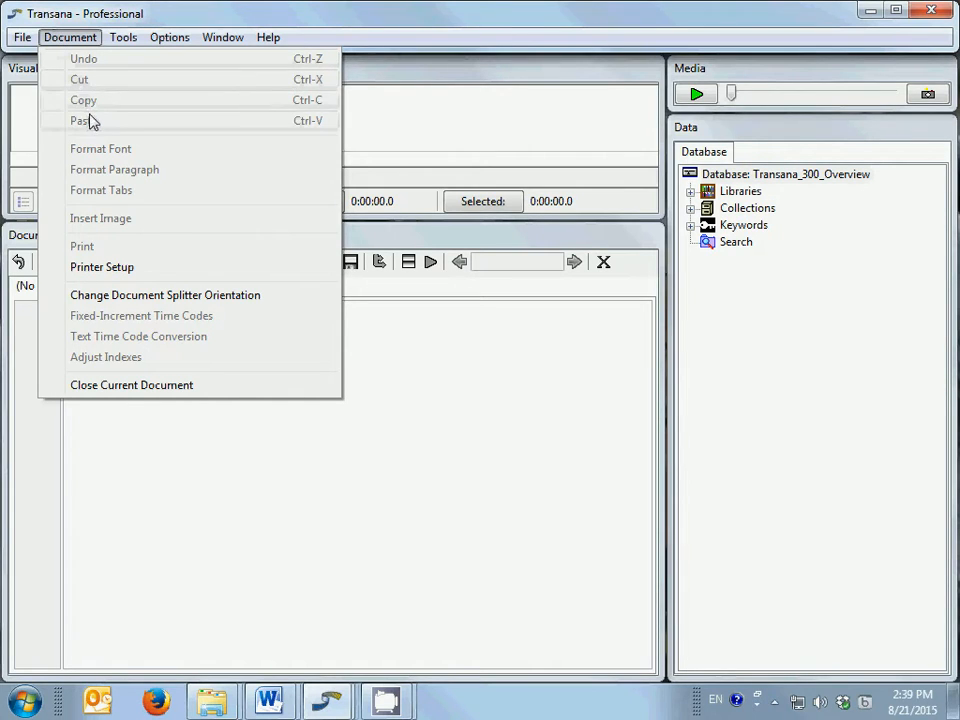
mouse_move(113, 163)
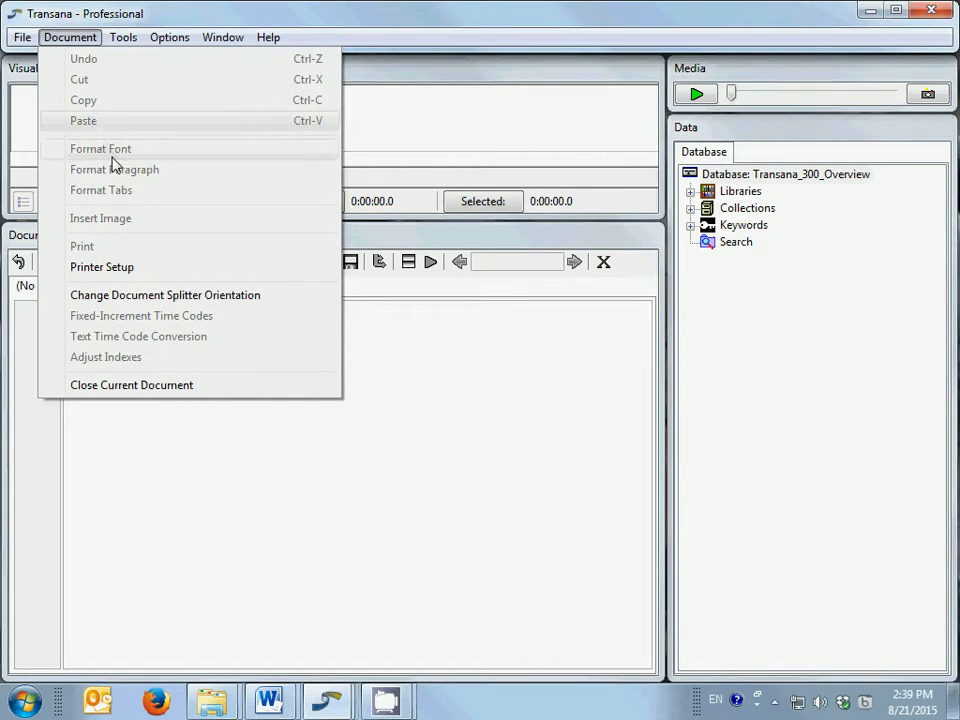
mouse_move(123, 195)
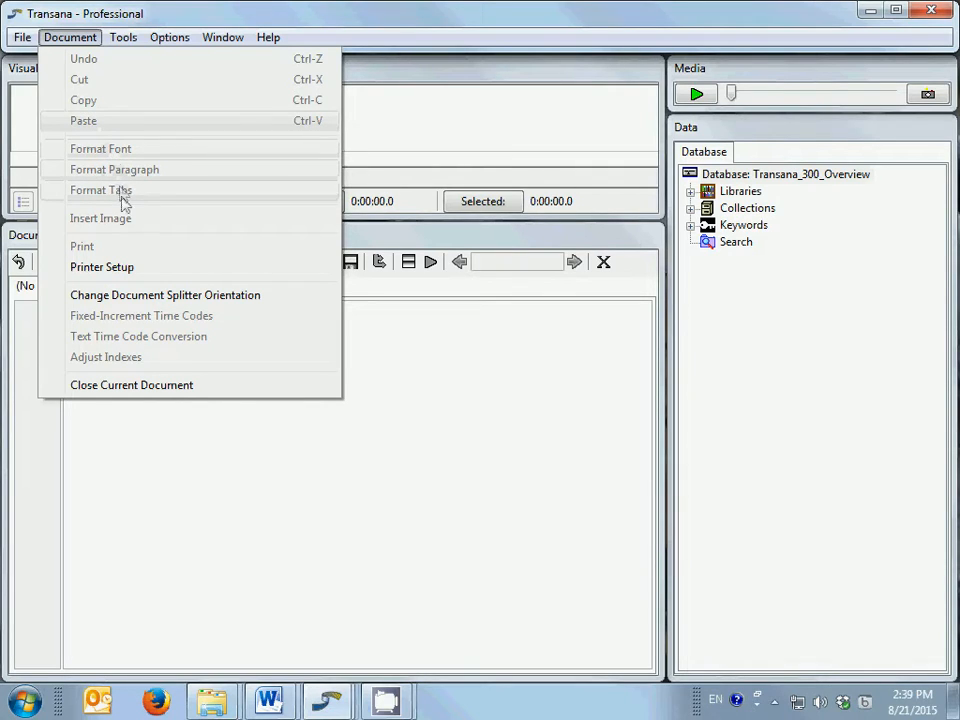
mouse_move(127, 218)
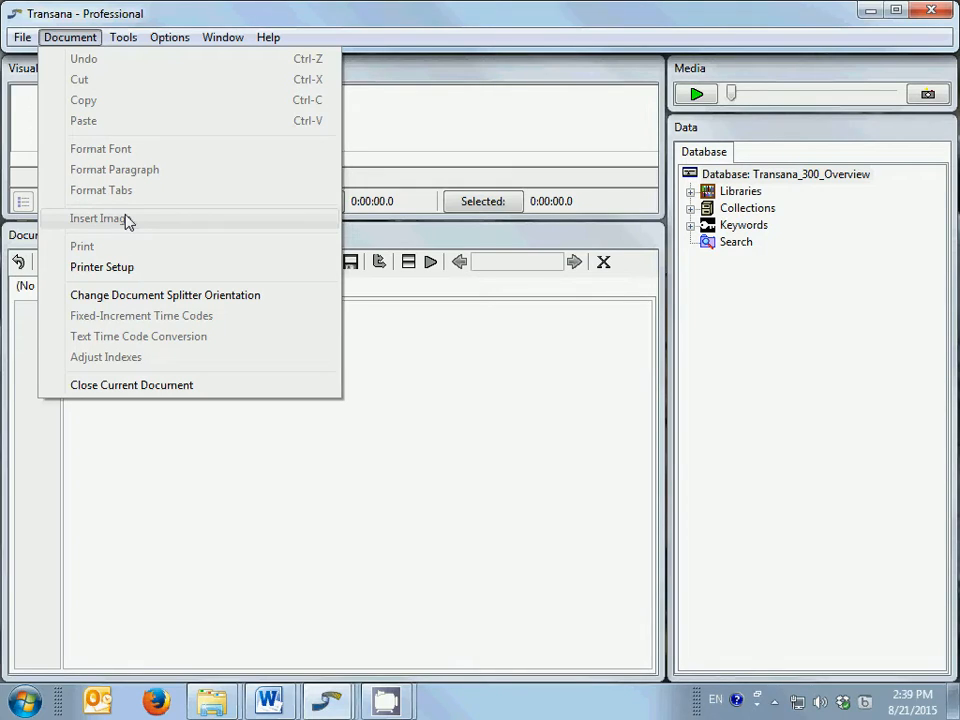
click(123, 37)
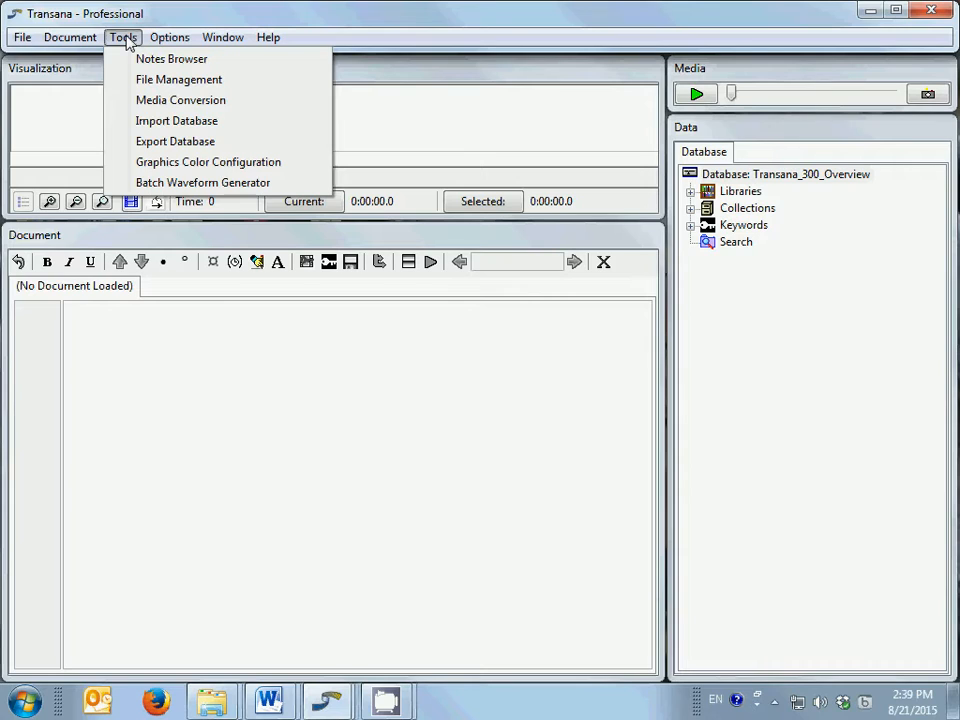
mouse_move(178, 79)
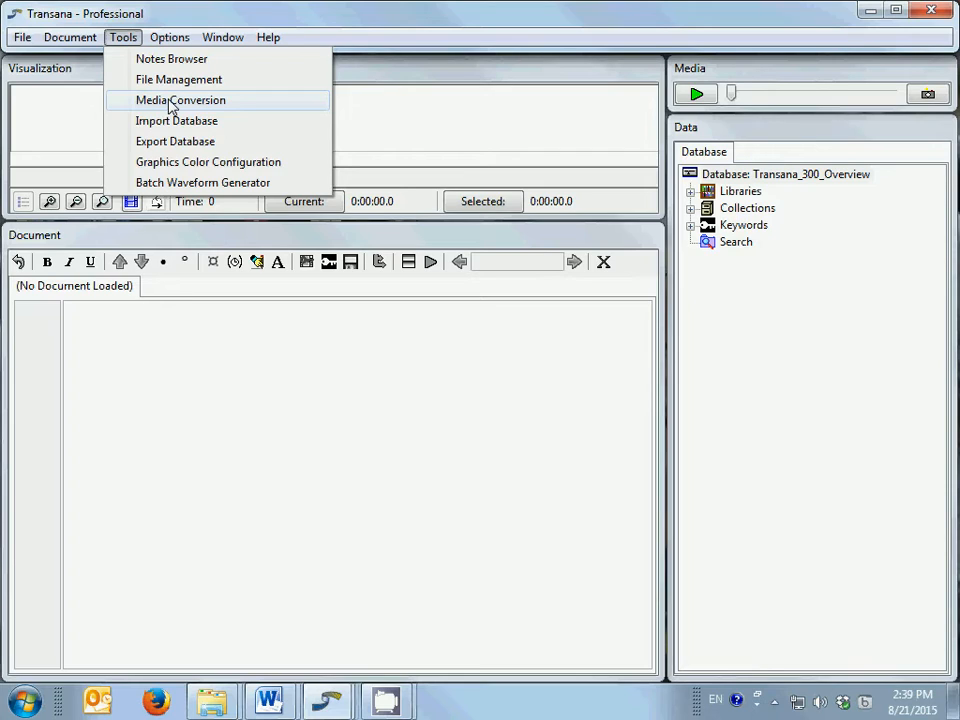
Move on to the Options menu of program settings.
click(169, 37)
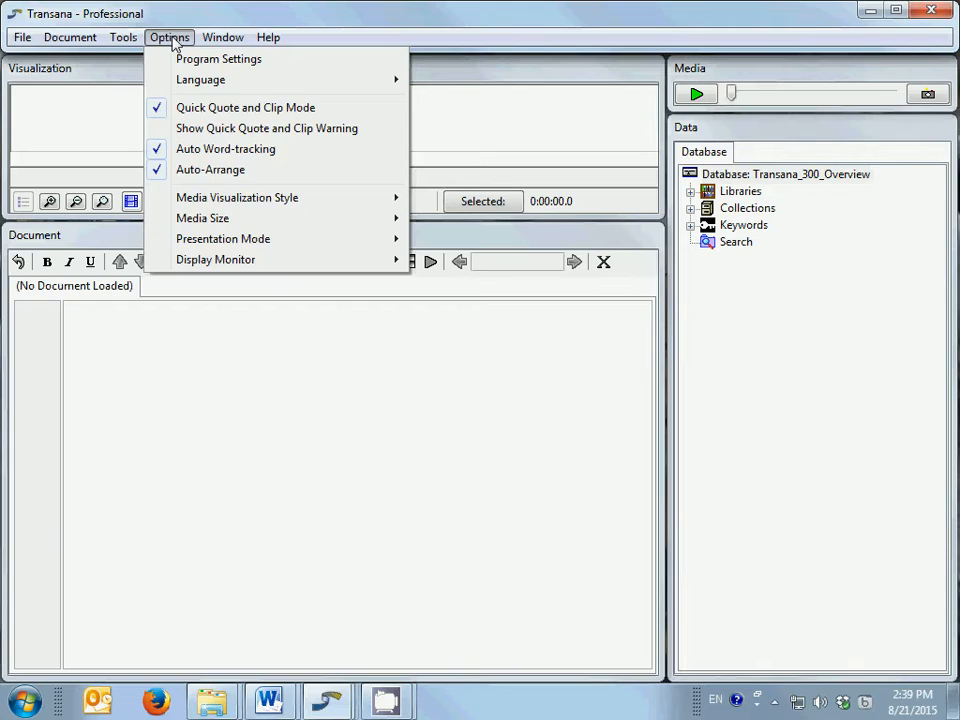
mouse_move(218, 58)
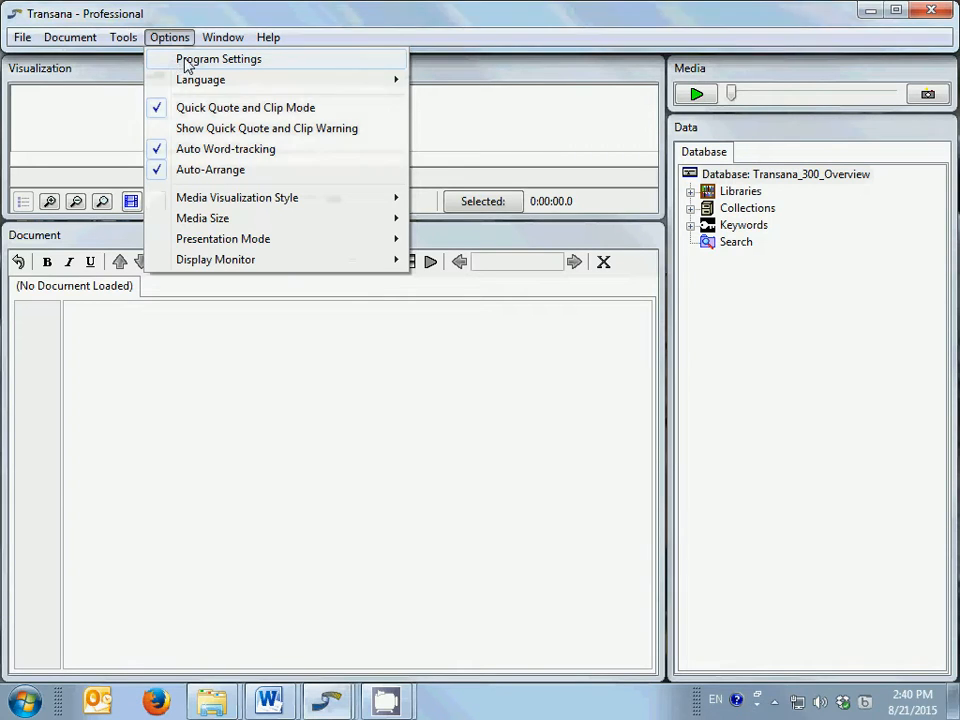
Move on to the Window menu listing the program panes.
click(222, 37)
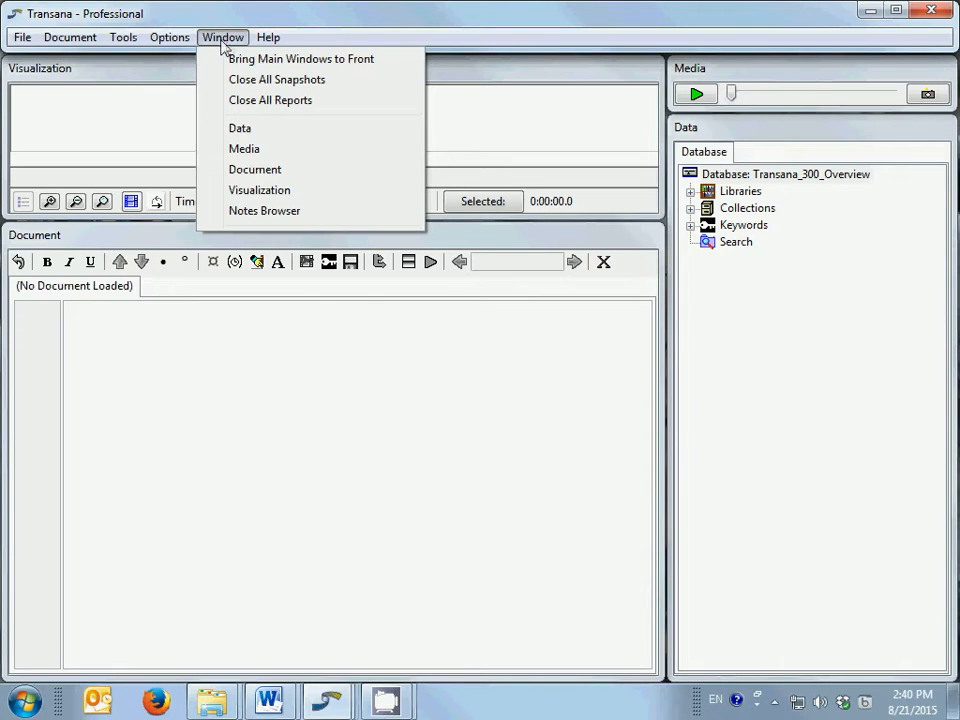
Move on to the Help menu with manual, tutorial and About entries.
click(268, 37)
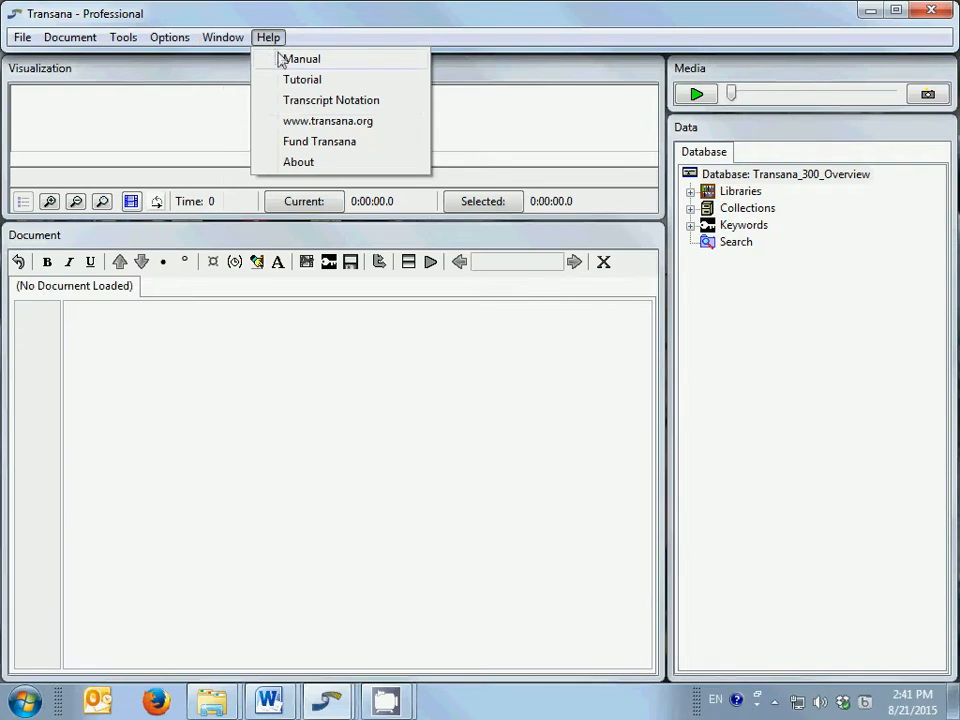
mouse_move(300, 58)
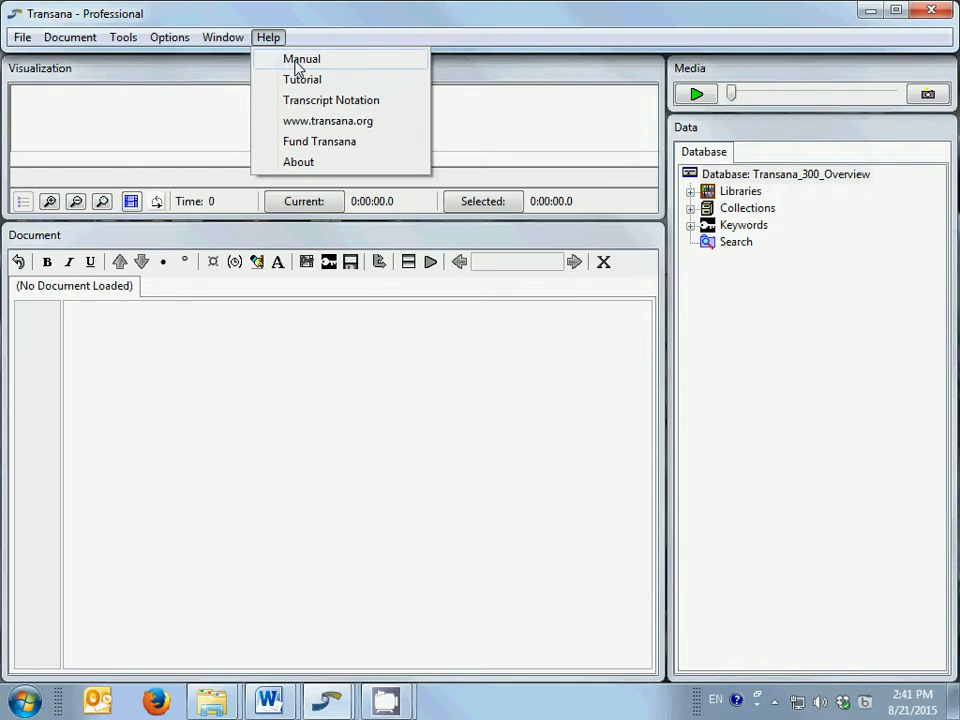
mouse_move(315, 100)
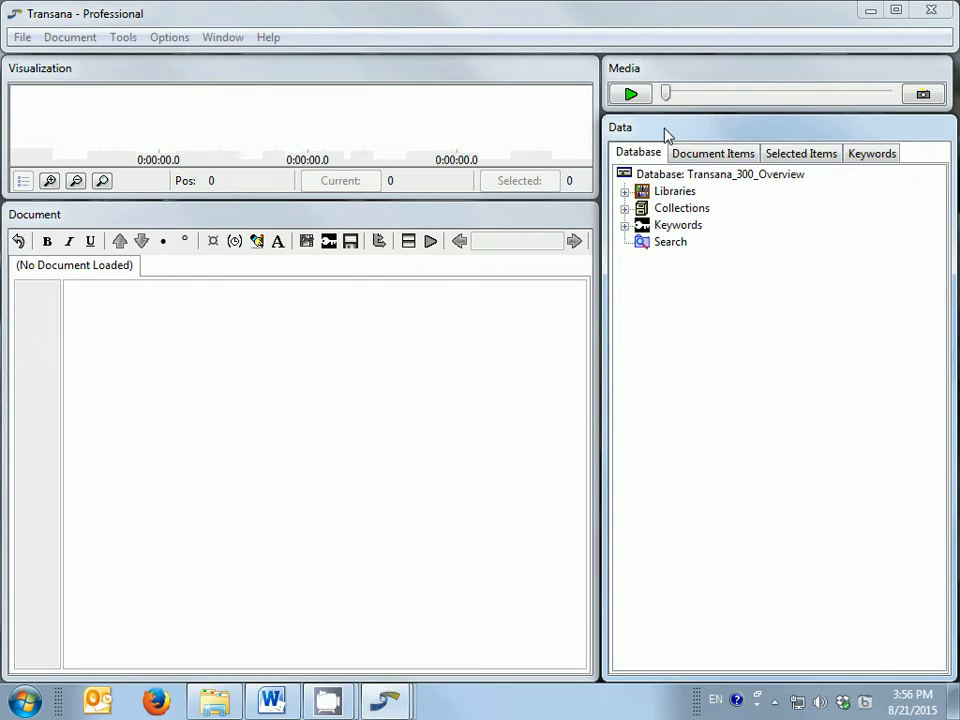
mouse_move(813, 190)
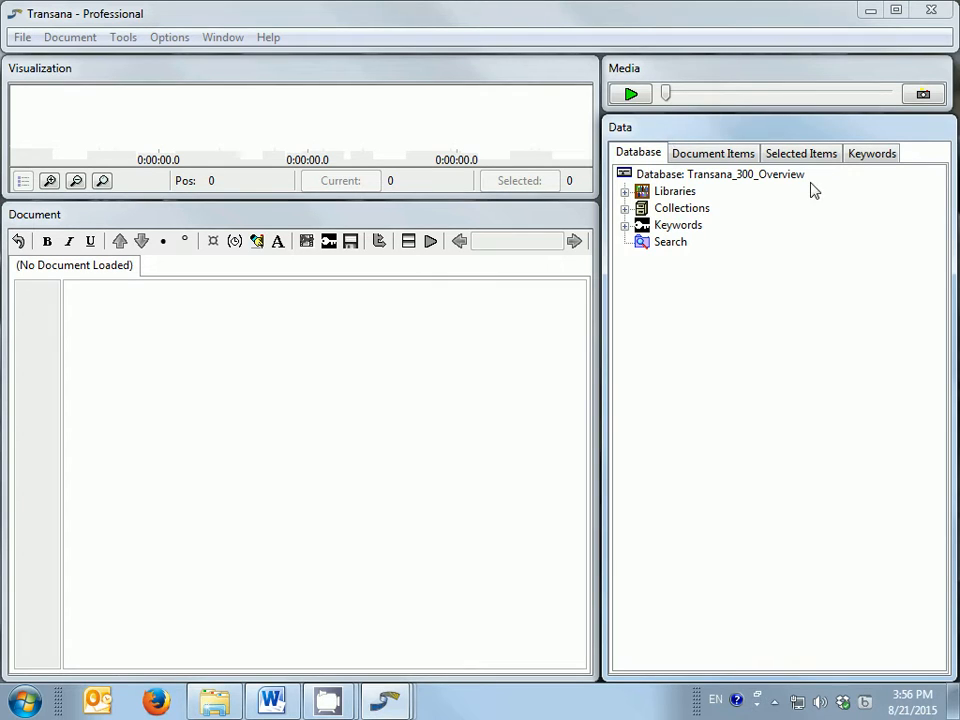
Expand Libraries > Demonstration Data and open the 'Transana with Text' document.
click(624, 191)
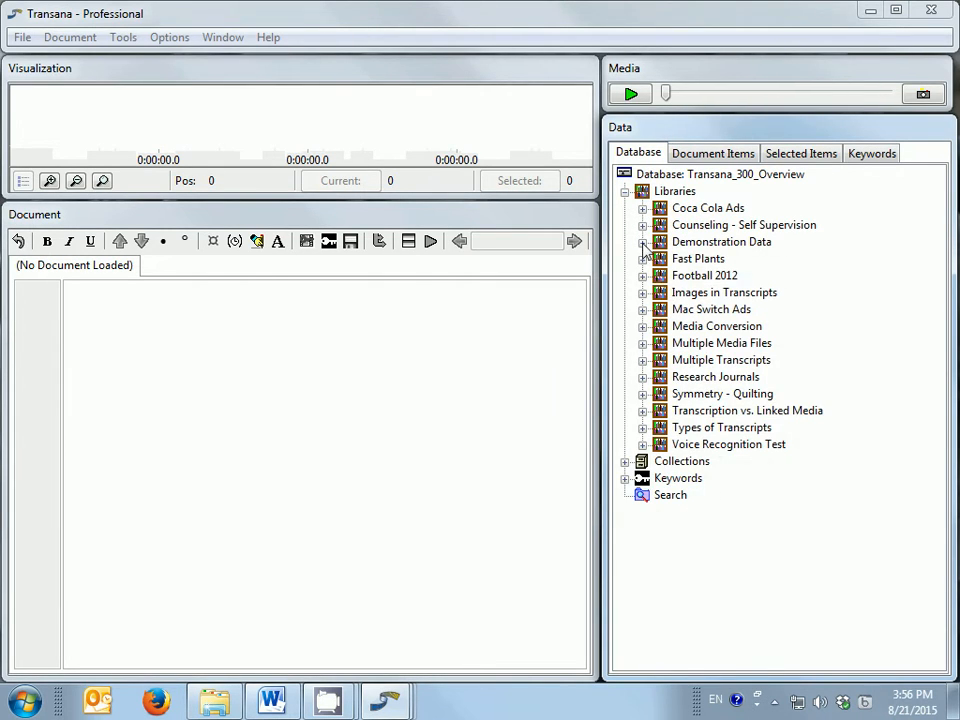
click(643, 242)
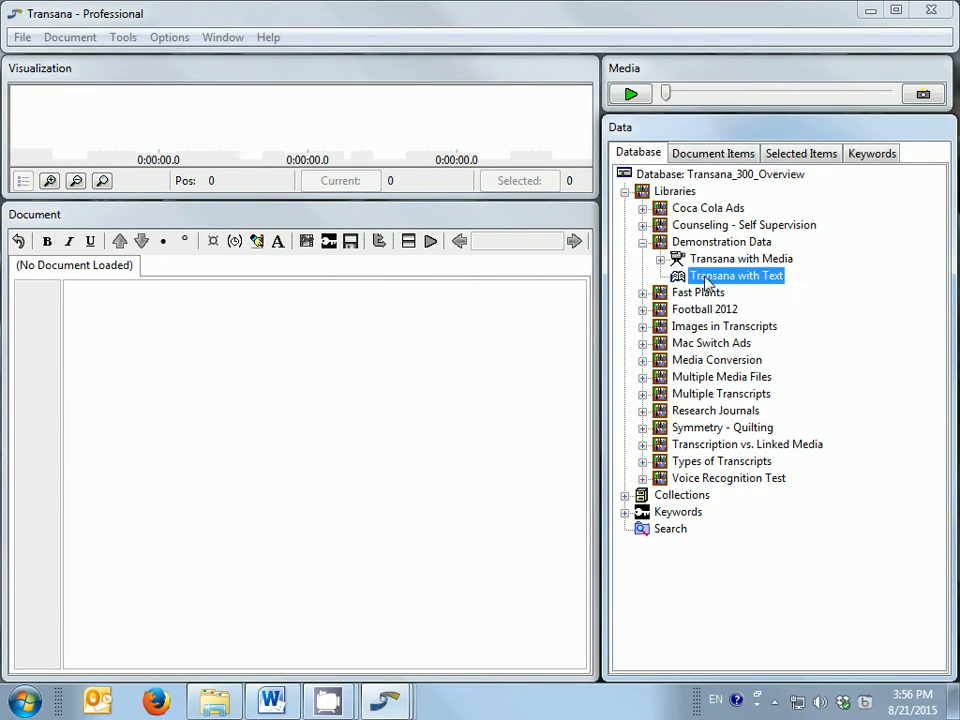
double_click(737, 275)
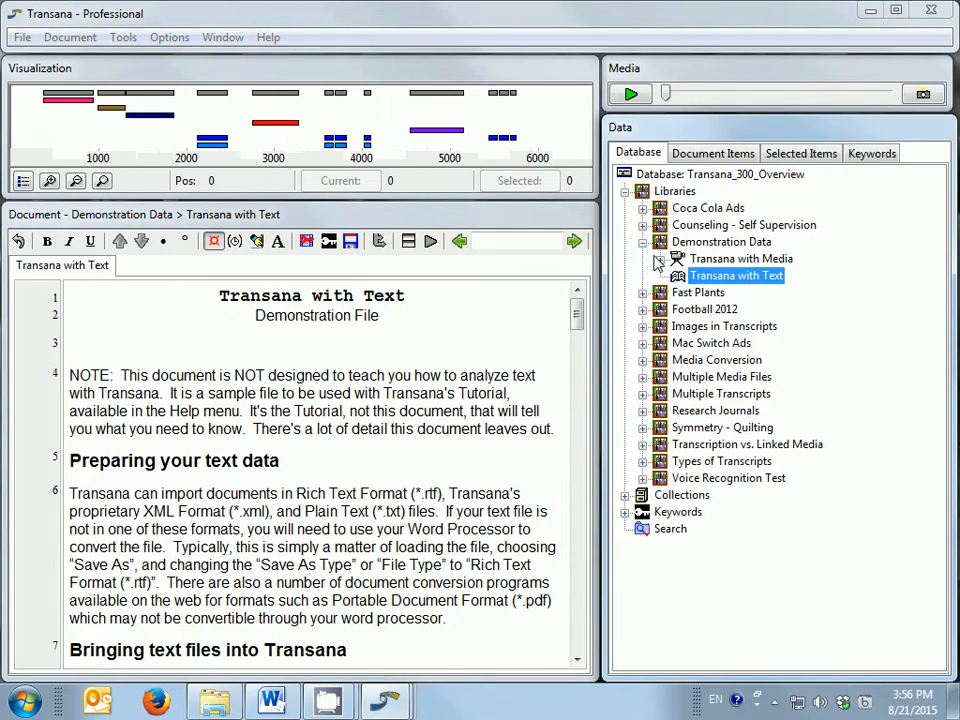
Expand the 'Transana with Media' episode and load its transcript with video and waveform.
click(660, 258)
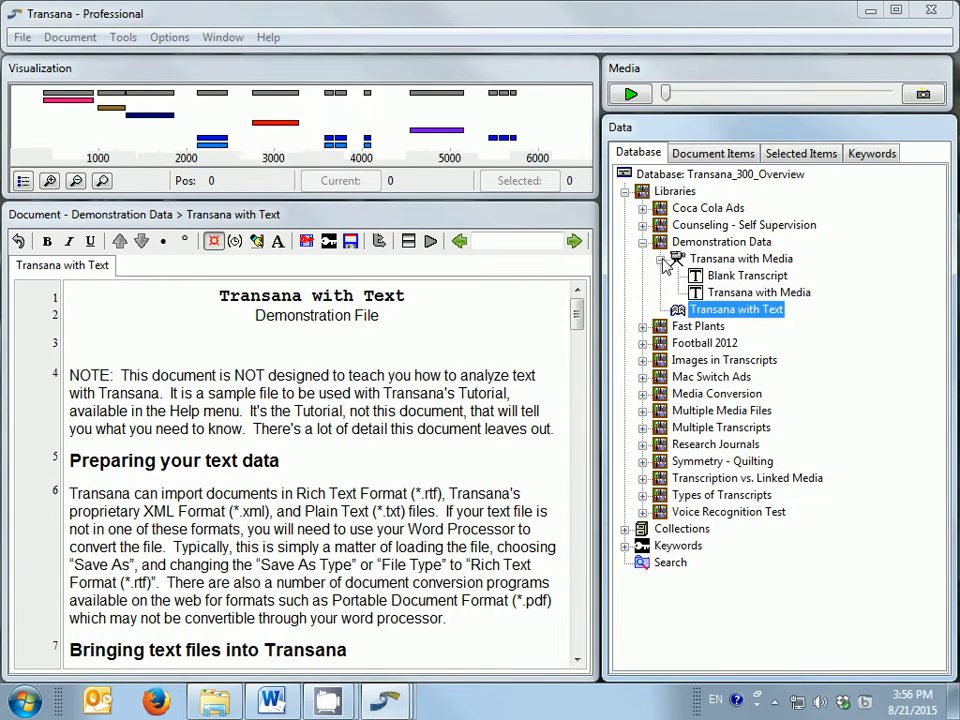
mouse_move(717, 288)
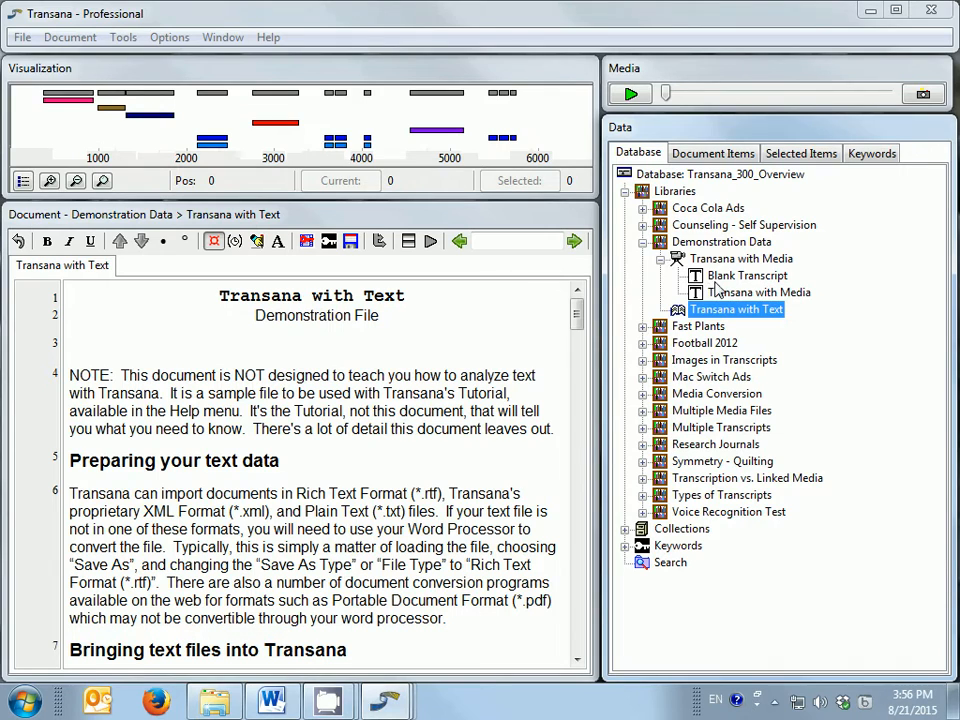
double_click(759, 292)
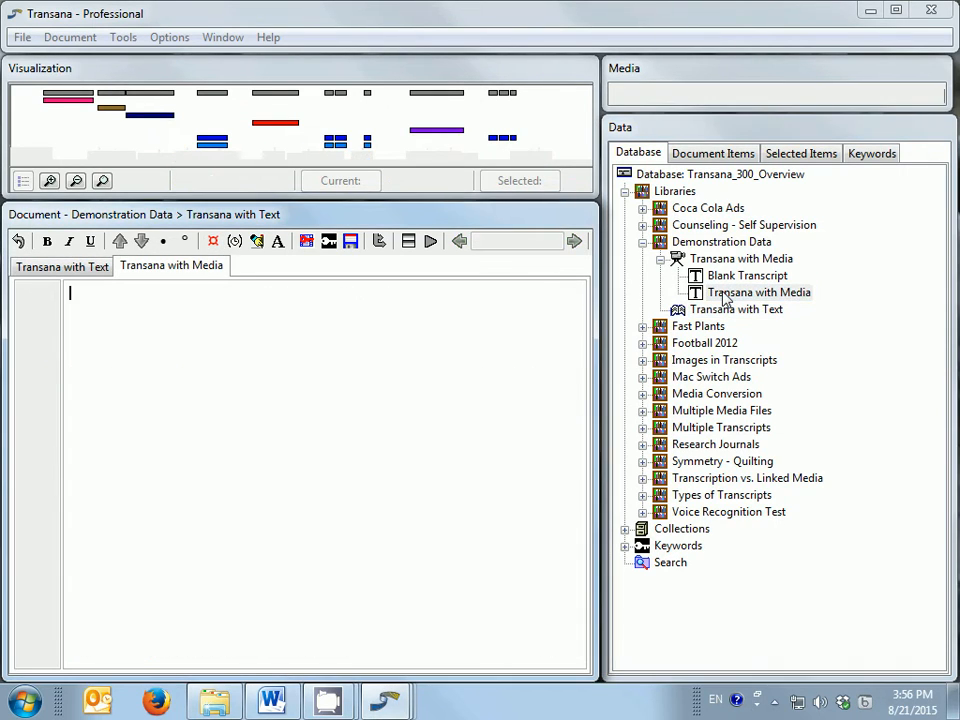
double_click(759, 292)
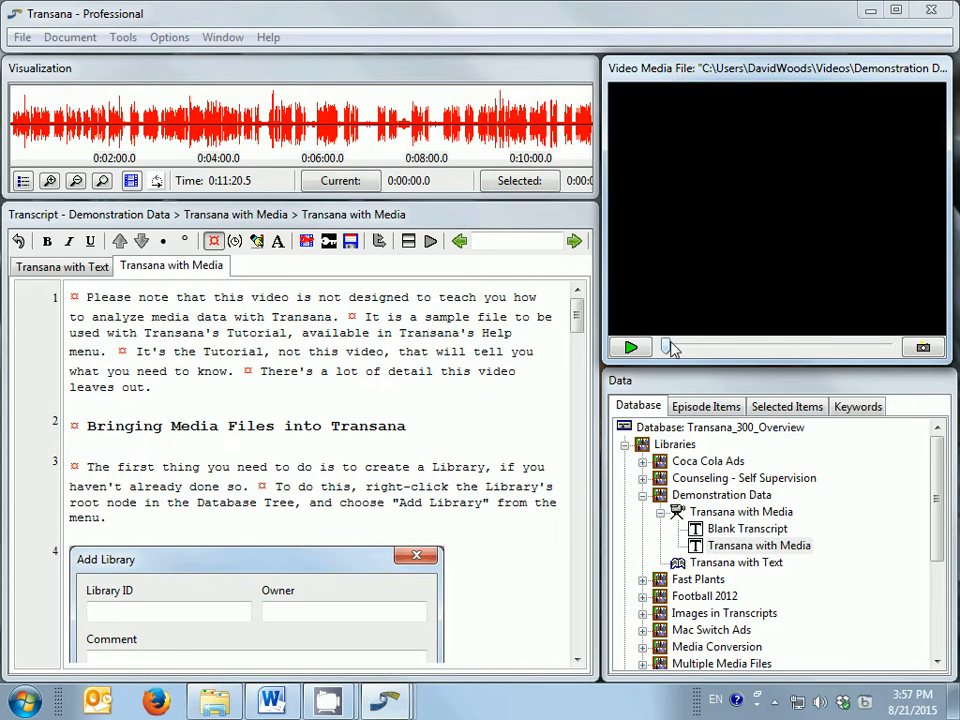
mouse_move(631, 347)
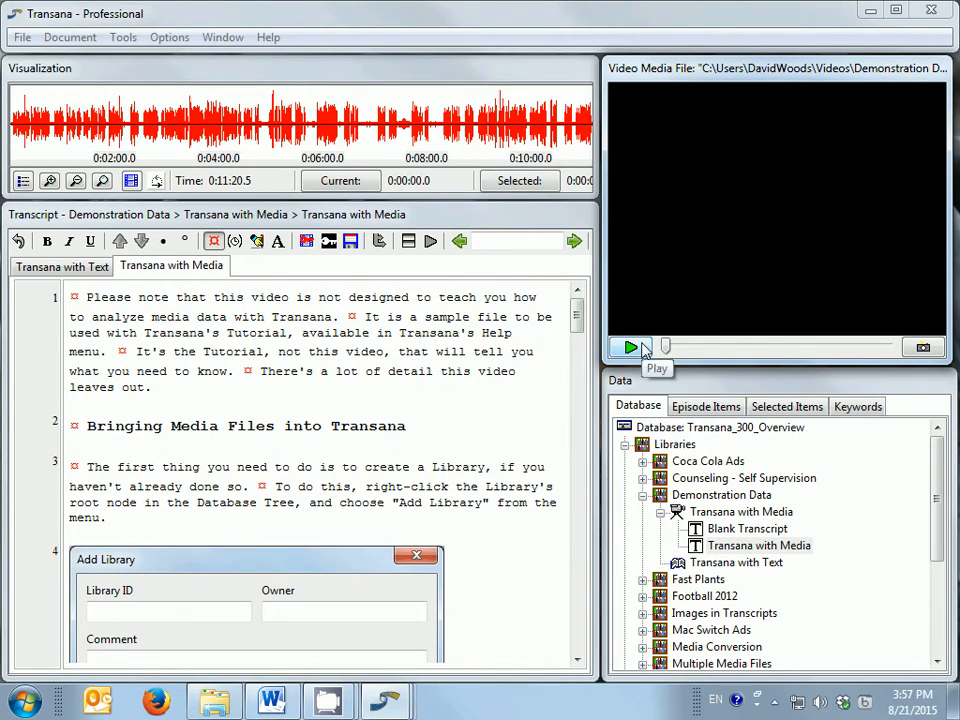
Play the 'Transana with Media' video, then pause it.
click(630, 347)
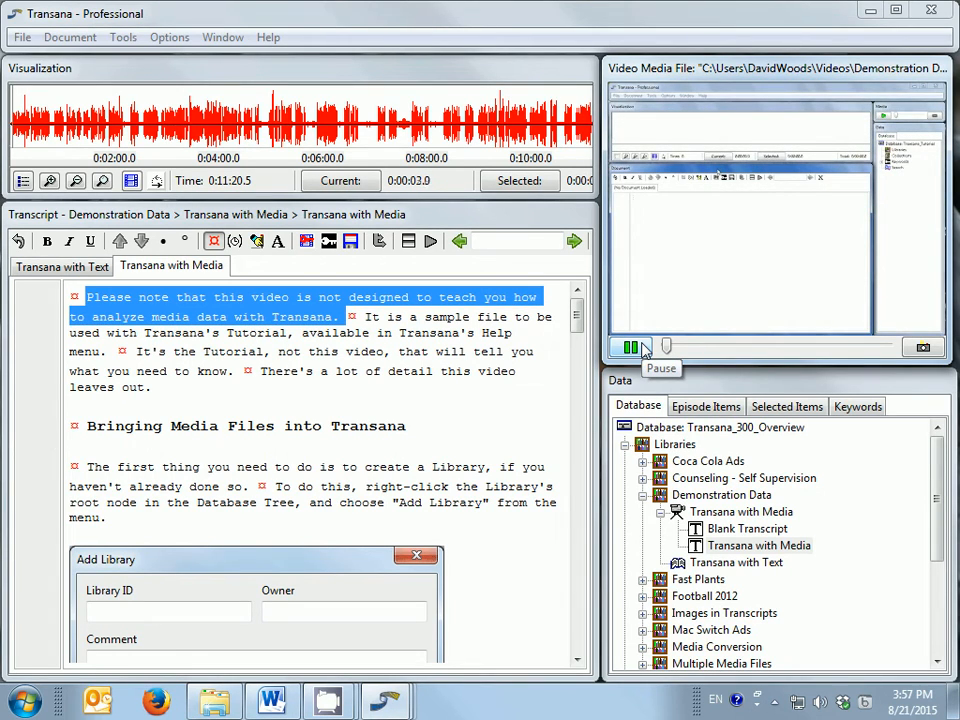
click(630, 347)
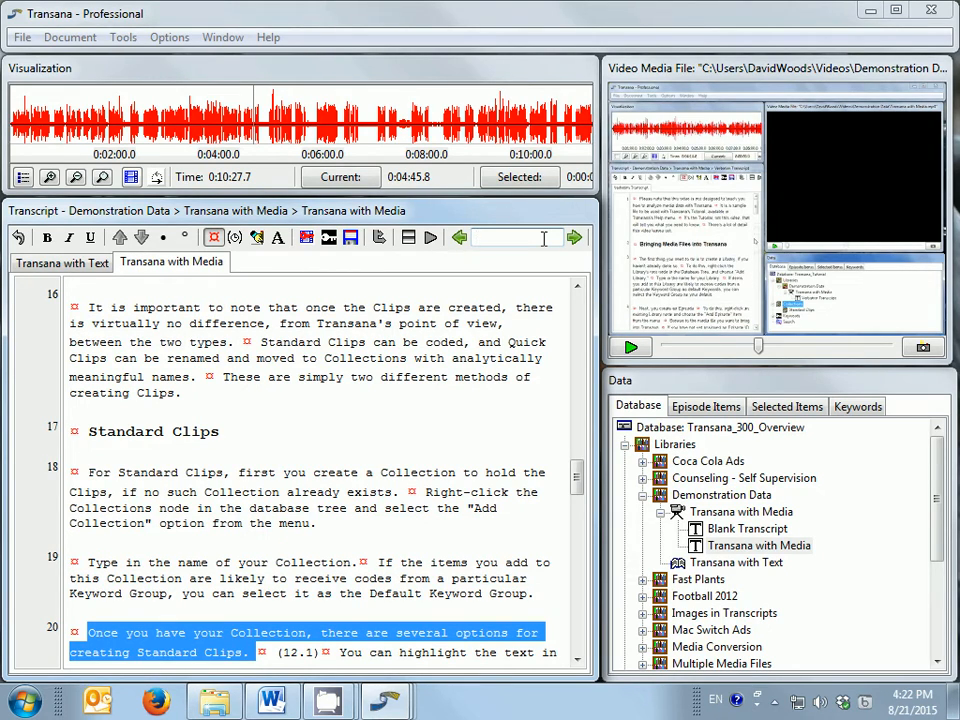
Enter 'quick clip' in the Document toolbar search box.
text(u)
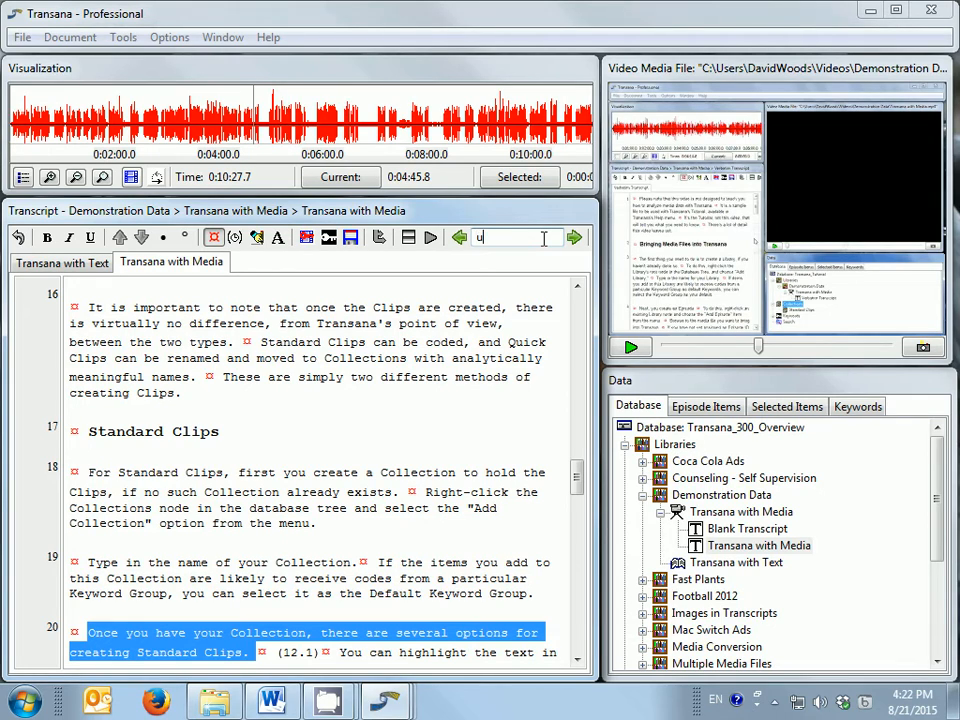
text(uick clip)
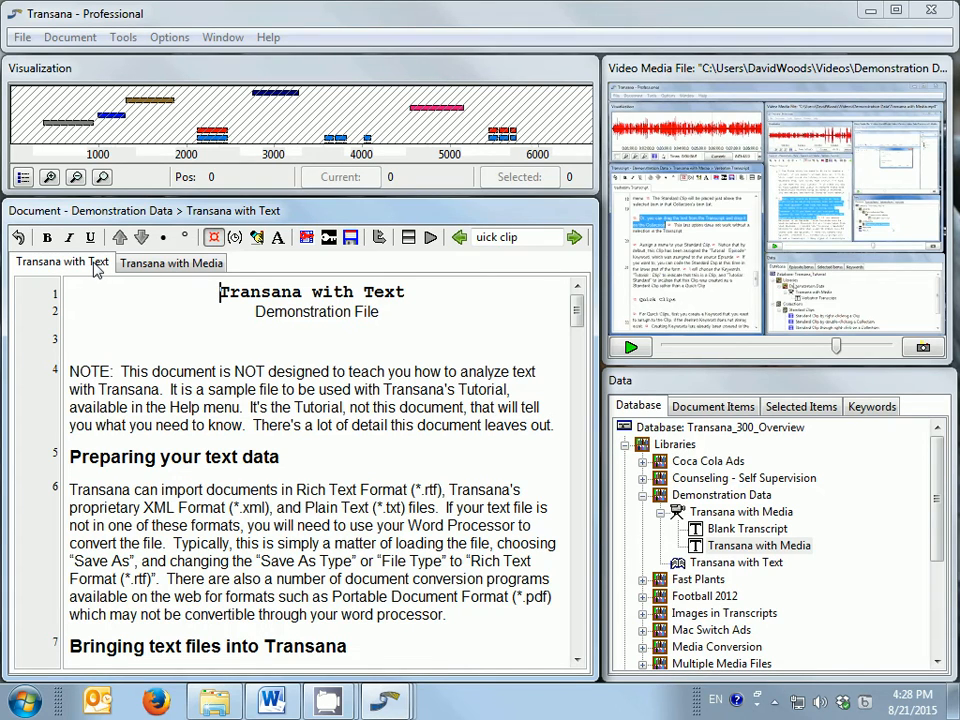
Switch to the 'Transana with Text' tab and back to 'Transana with Media'.
click(171, 262)
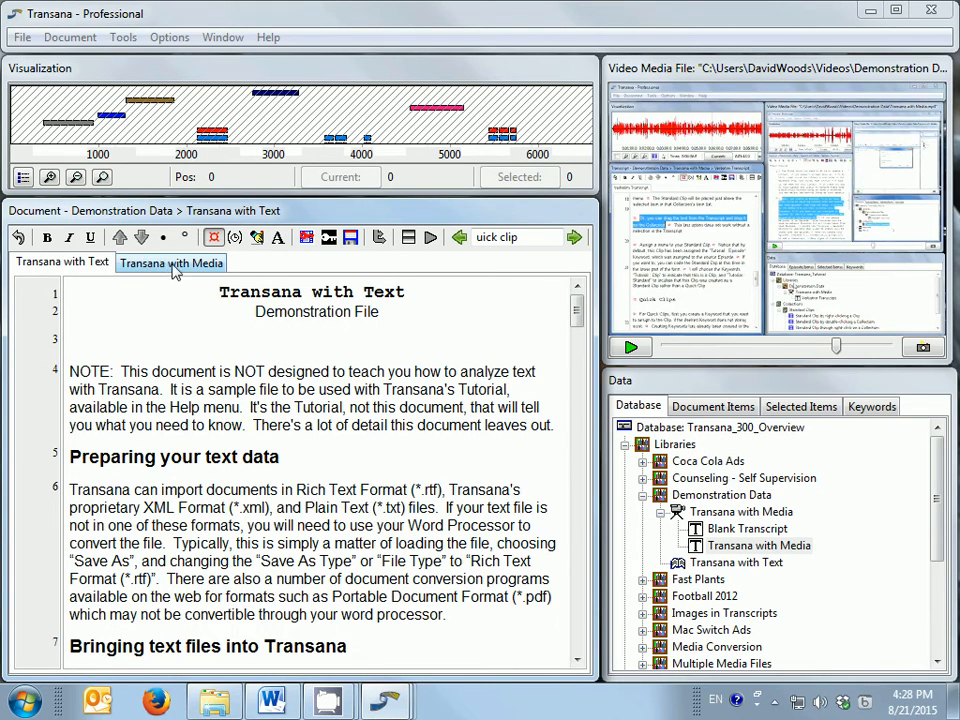
click(170, 262)
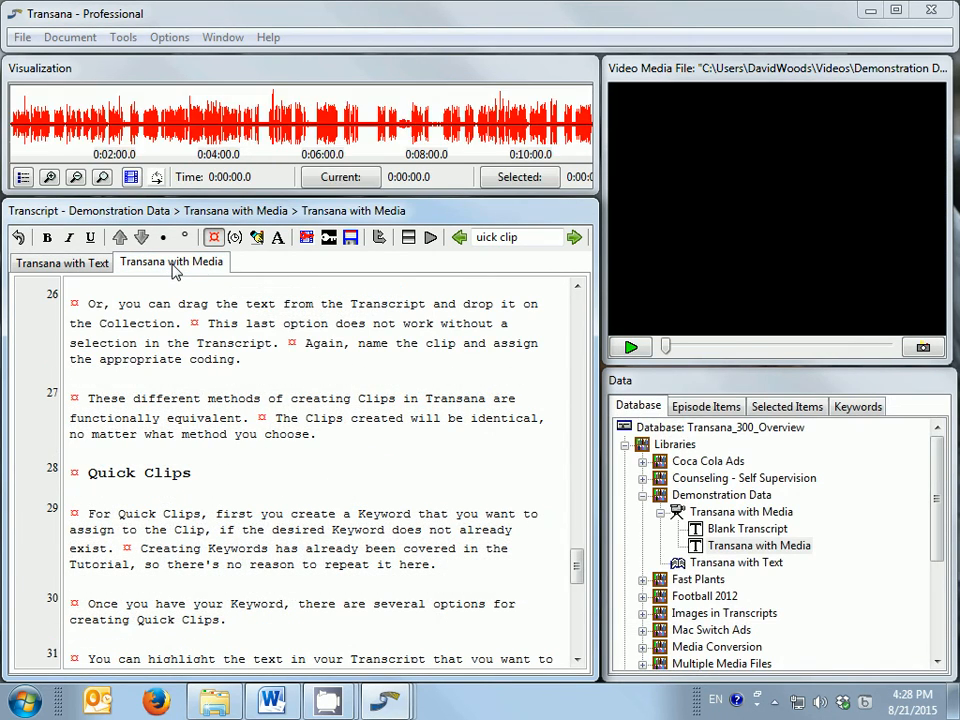